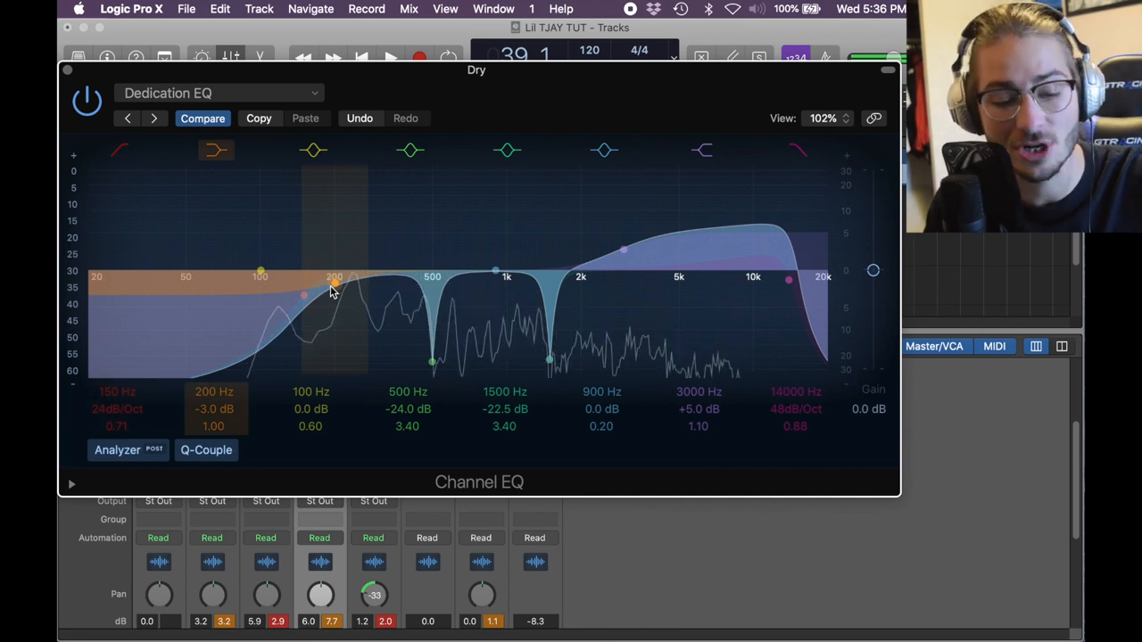
click(313, 149)
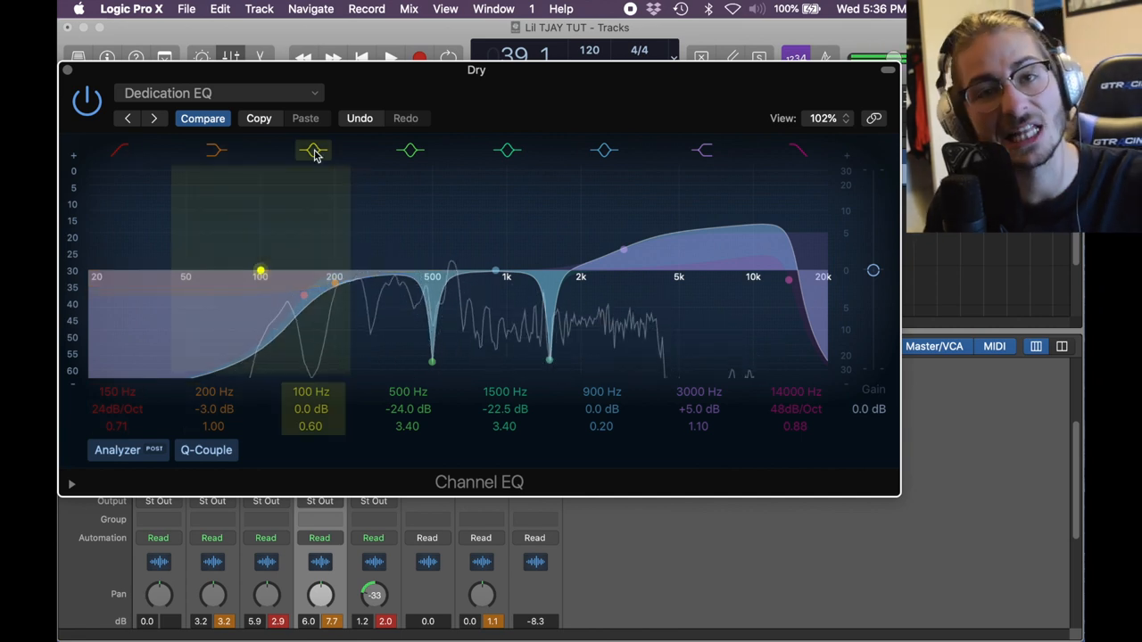
click(409, 150)
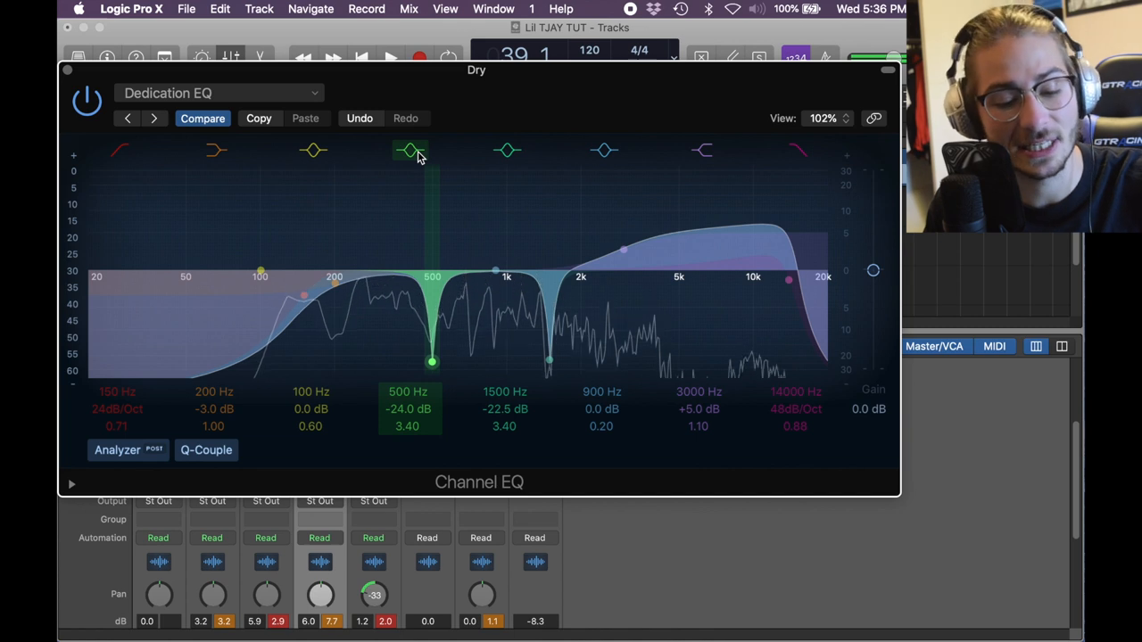